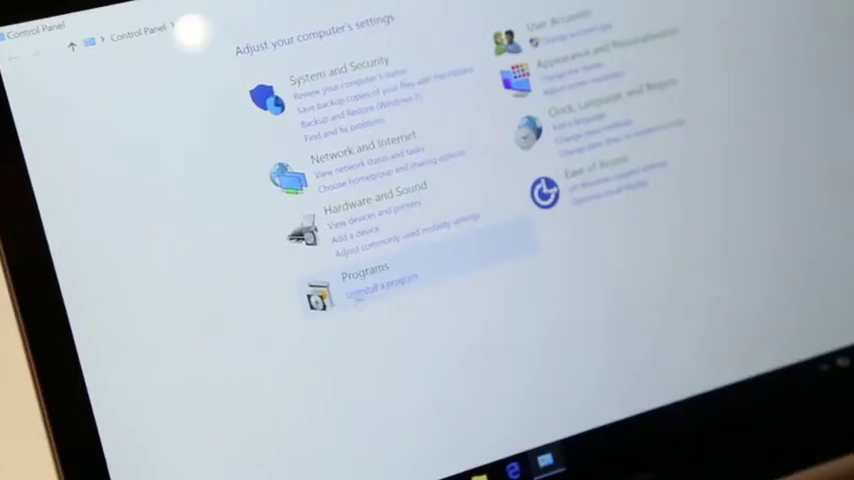
# Open Programs and Features from the Programs category's 'Uninstall a program' link
pyautogui.click(372, 295)
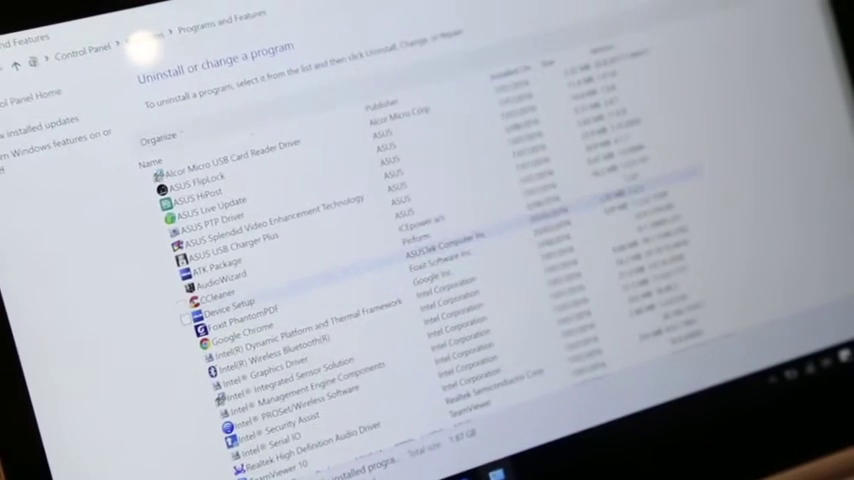